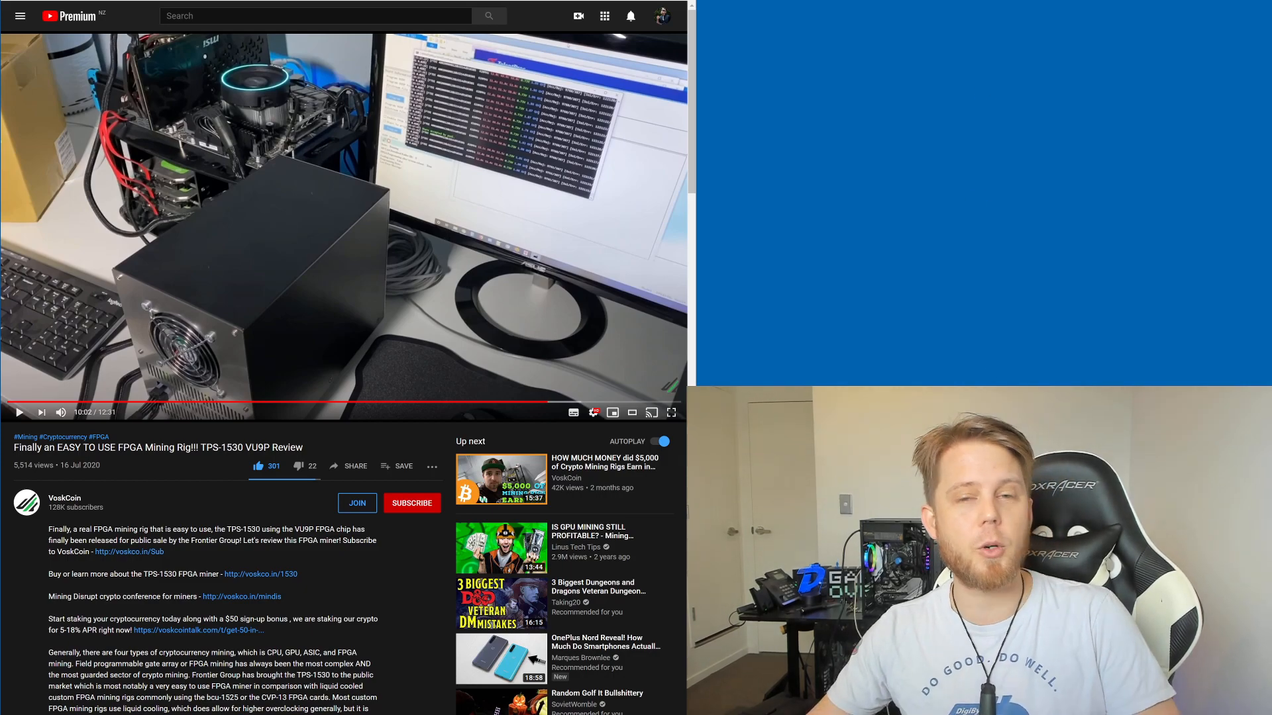
pyautogui.moveTo(402, 557)
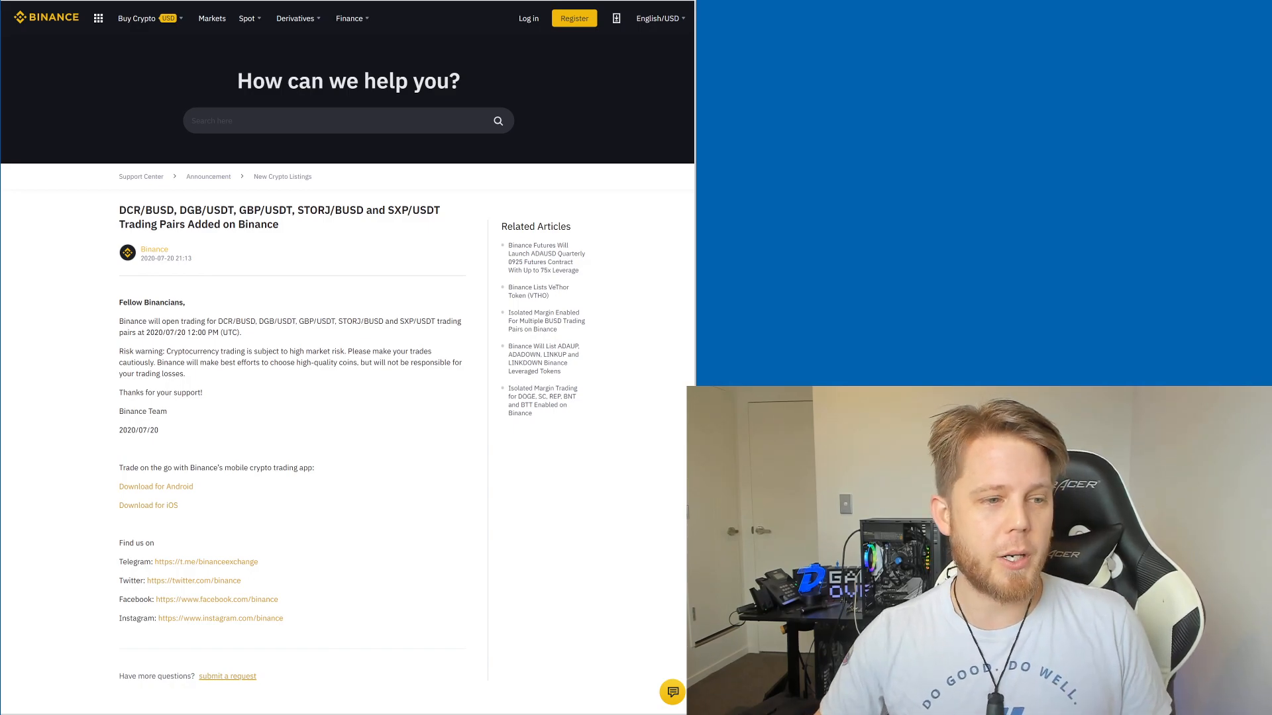
# - Highlight the DGB/USDT pair in the Binance new trading pairs announcement
pyautogui.doubleClick(278, 321)
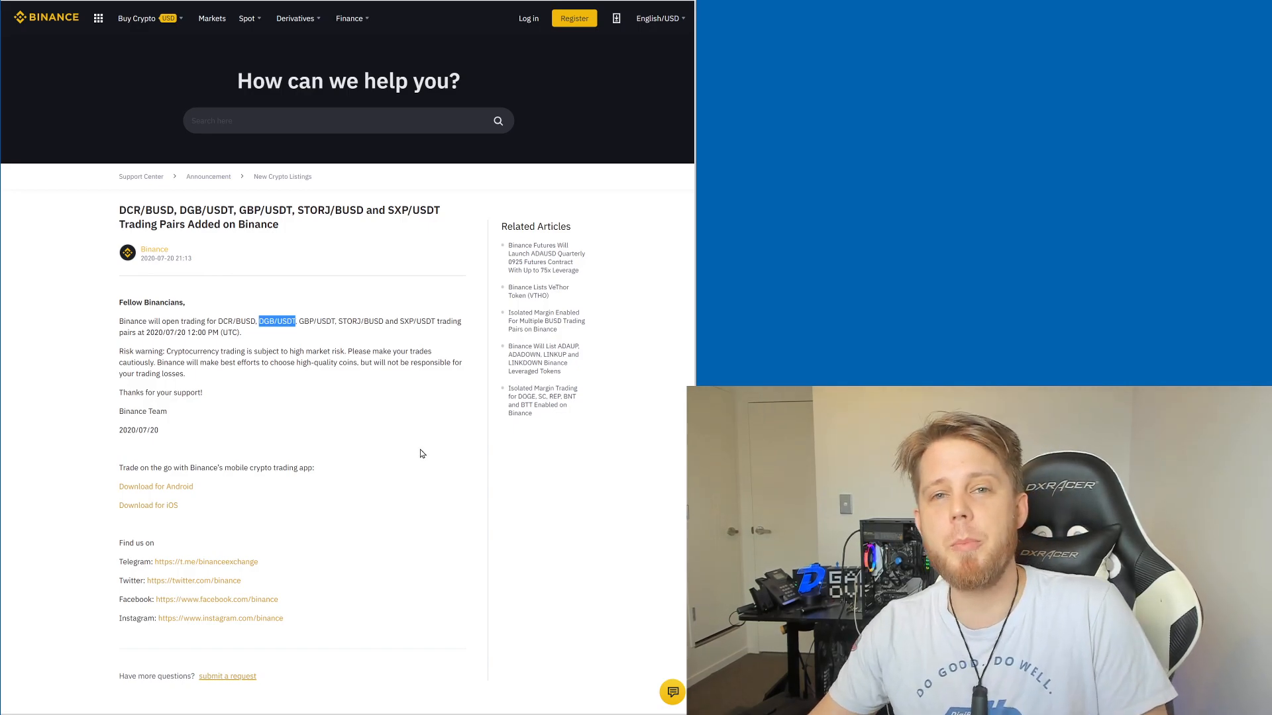
pyautogui.moveTo(421, 425)
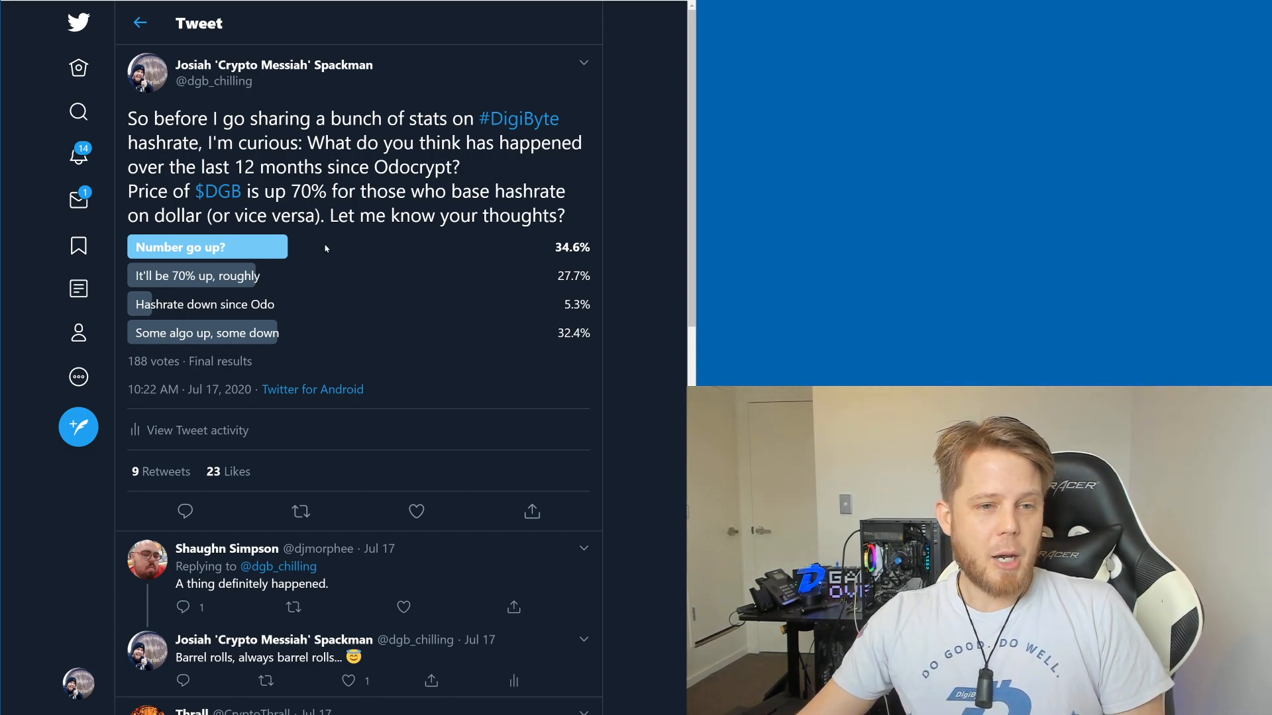
pyautogui.moveTo(651, 235)
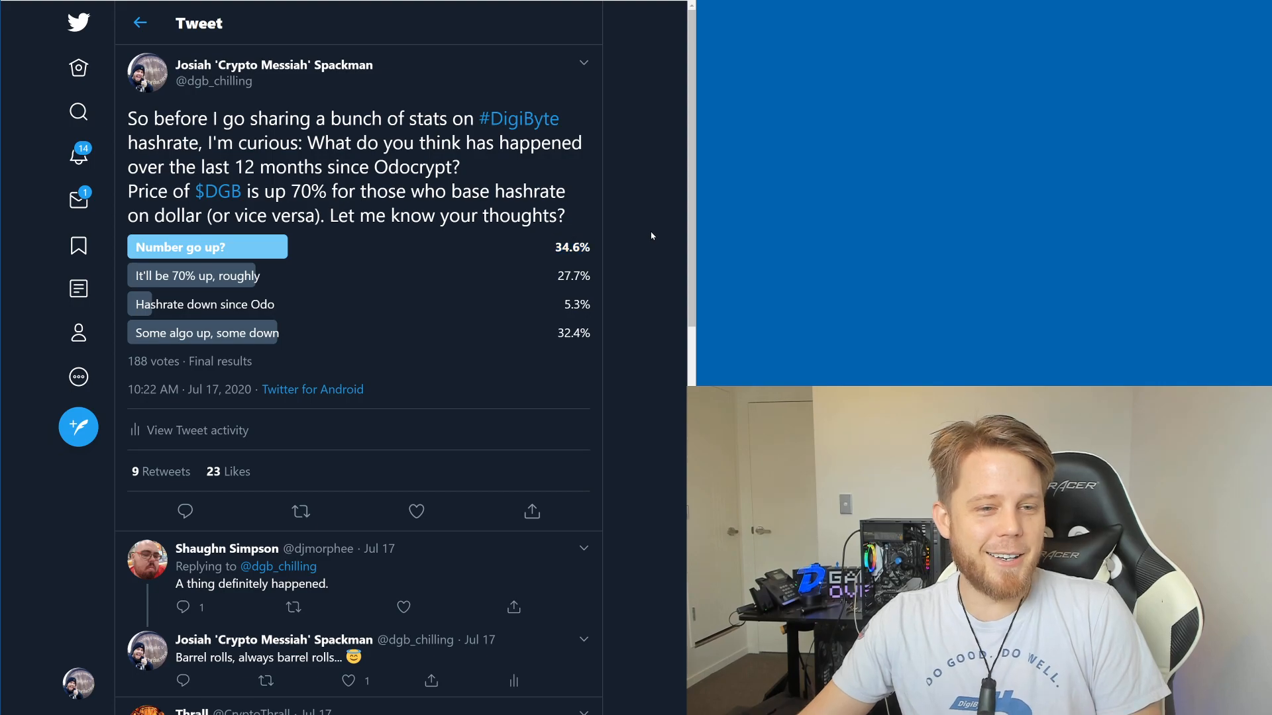
pyautogui.moveTo(658, 239)
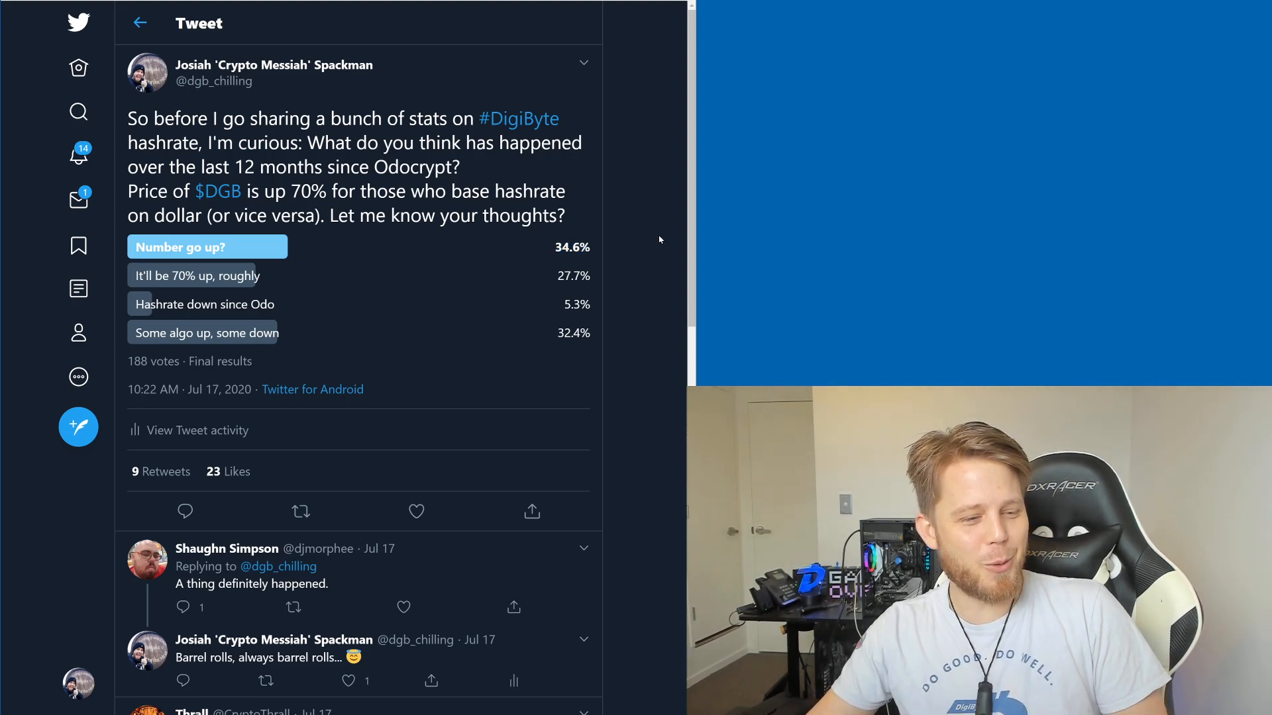
pyautogui.moveTo(596, 250)
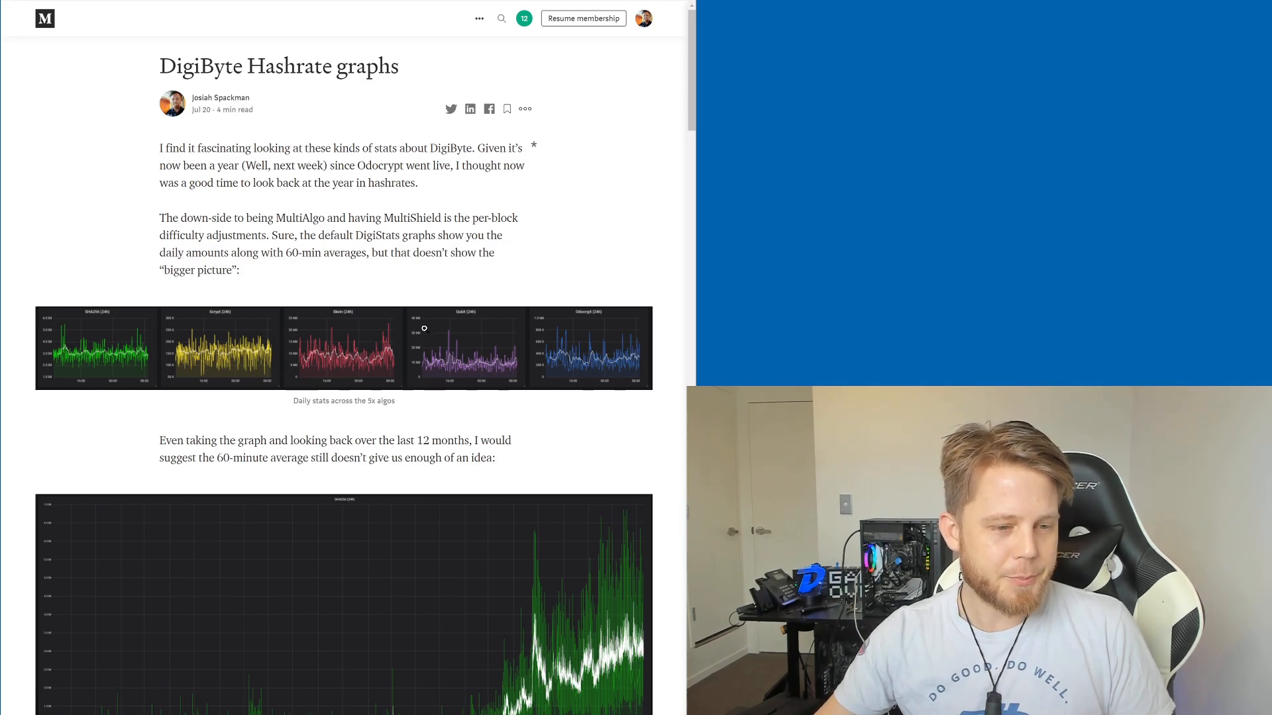
# - Scroll down the DigiByte Hashrate graphs article to its daily algorithm graphs
pyautogui.scroll(-3)
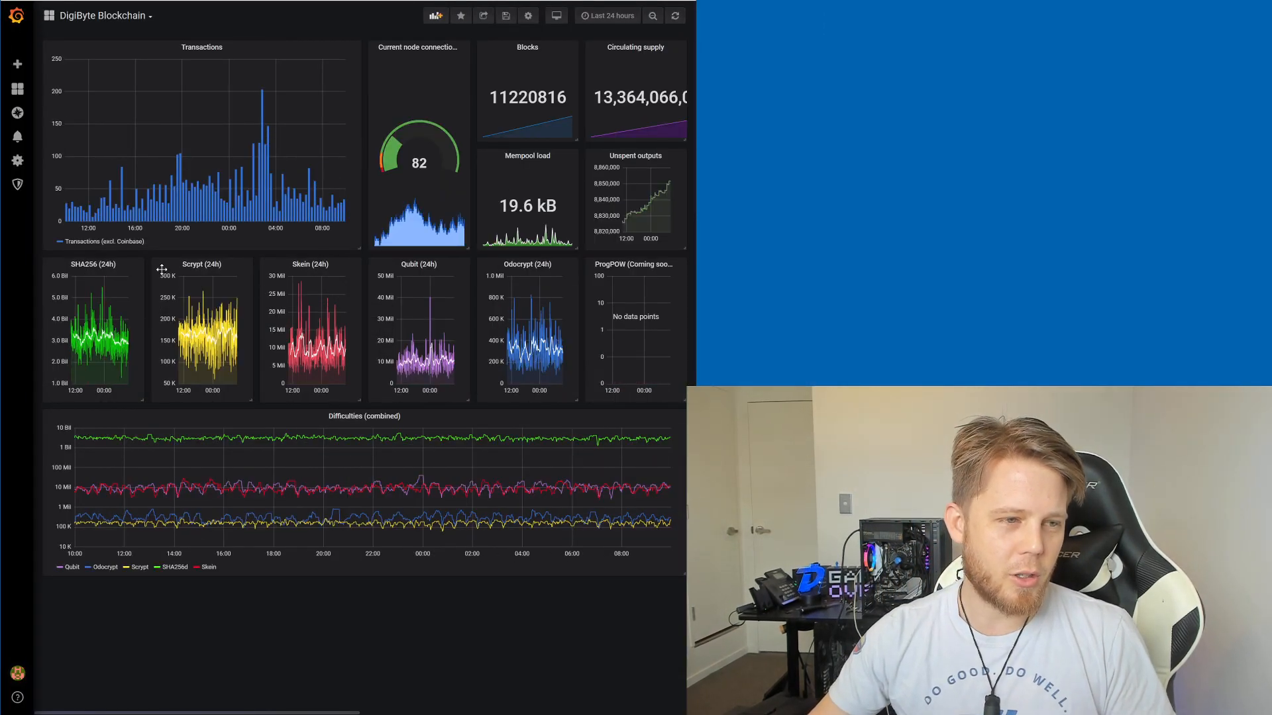
# - View the Scrypt (24h) hashrate panel on its own in the Grafana dashboard
pyautogui.click(202, 264)
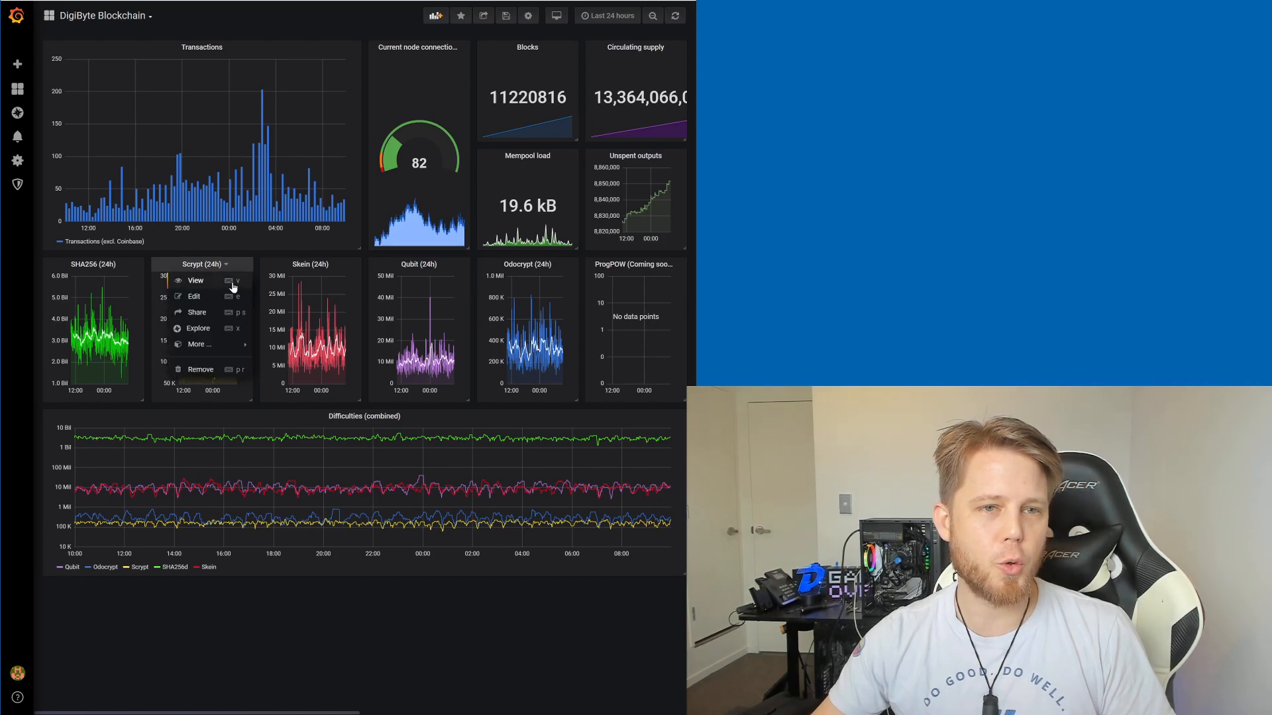
pyautogui.click(607, 15)
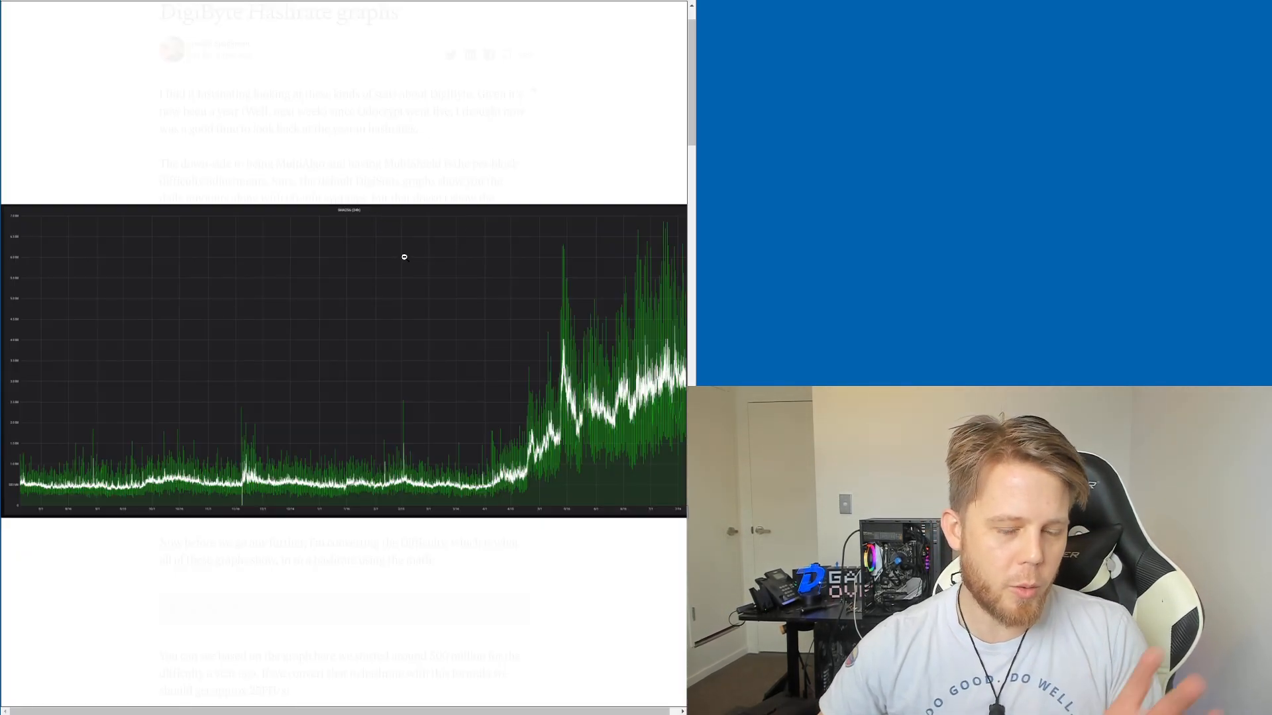
# - Scroll the Medium post down to the SHA256 difficulty-to-hashrate formula
pyautogui.scroll(-3)
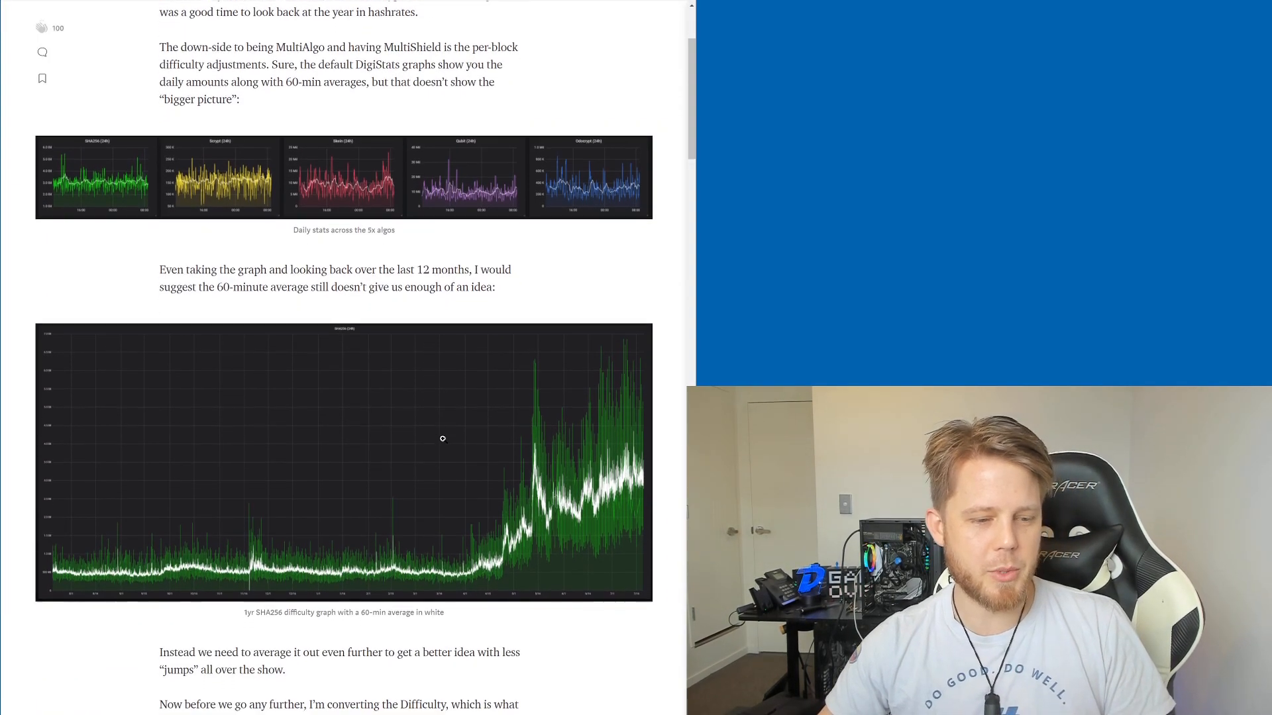
pyautogui.scroll(-3)
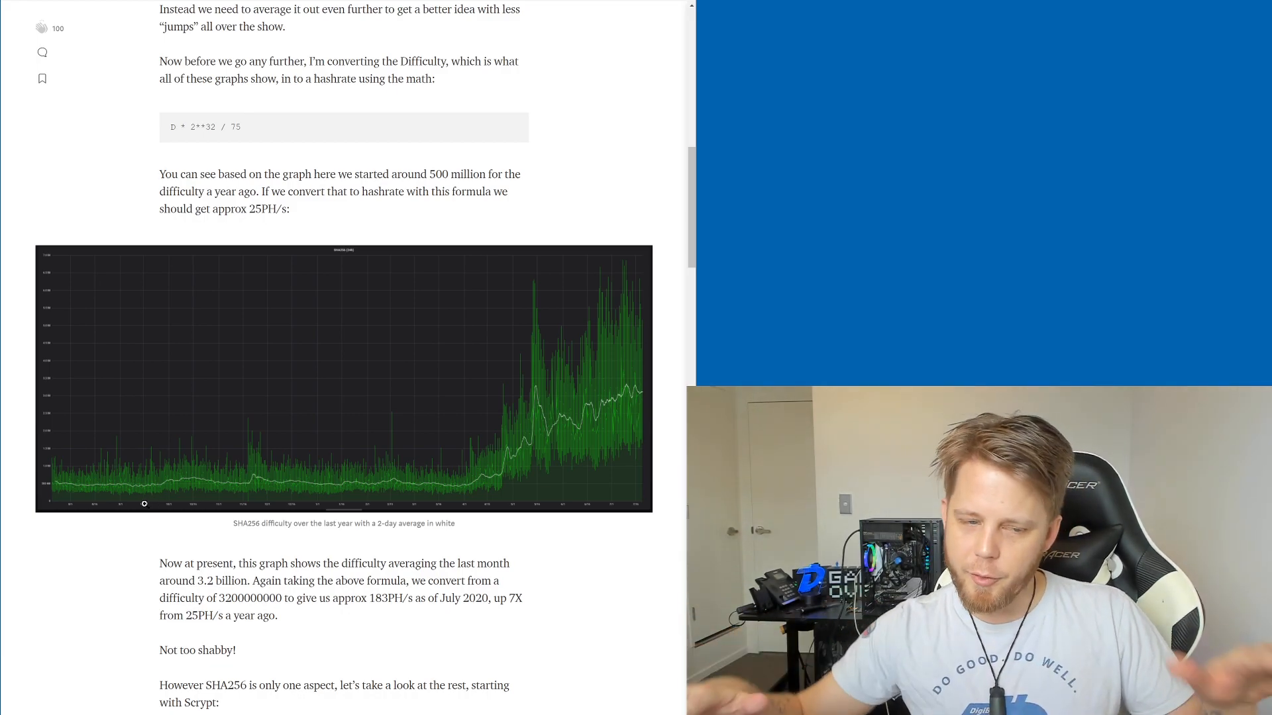
pyautogui.moveTo(147, 475)
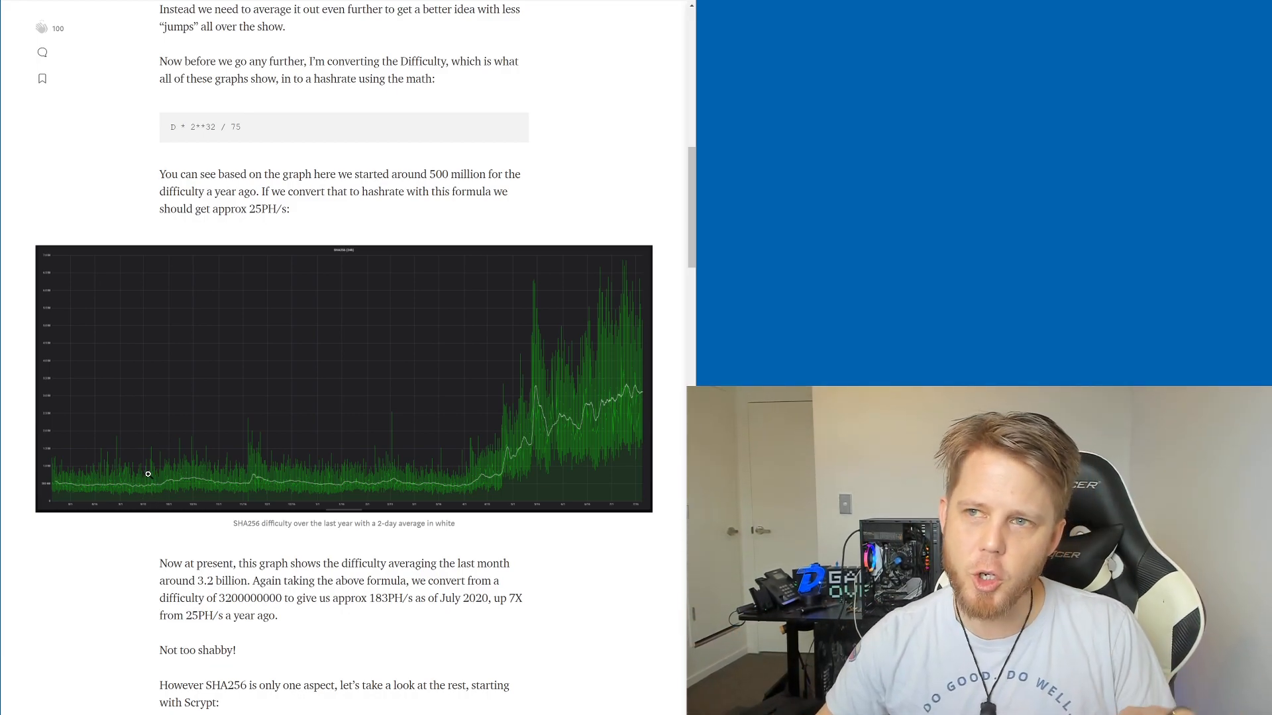
pyautogui.scroll(-3)
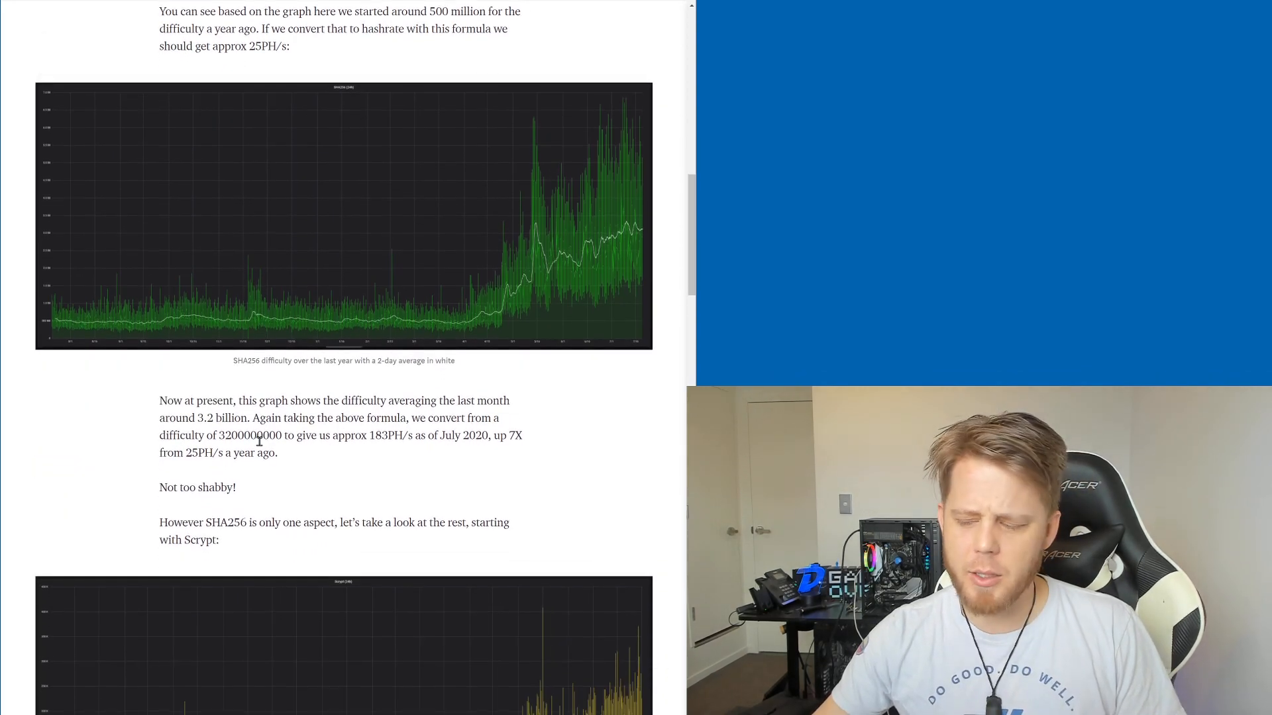
pyautogui.scroll(-3)
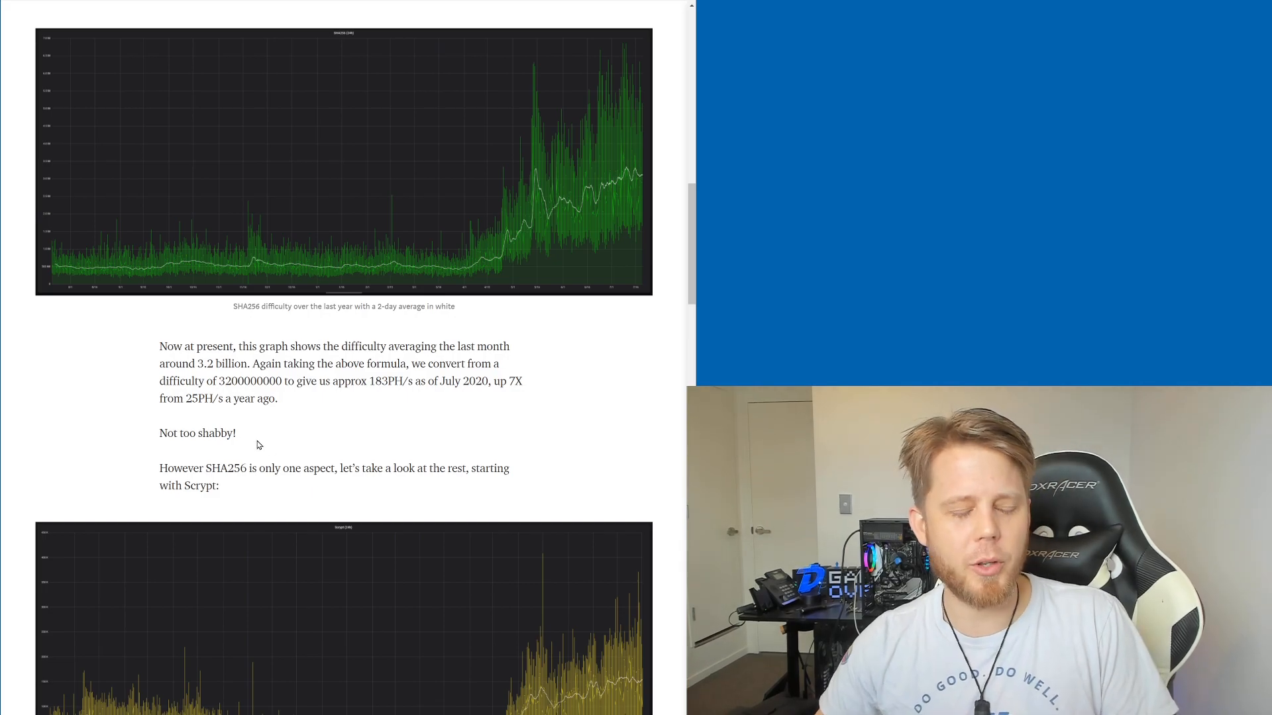
pyautogui.scroll(-3)
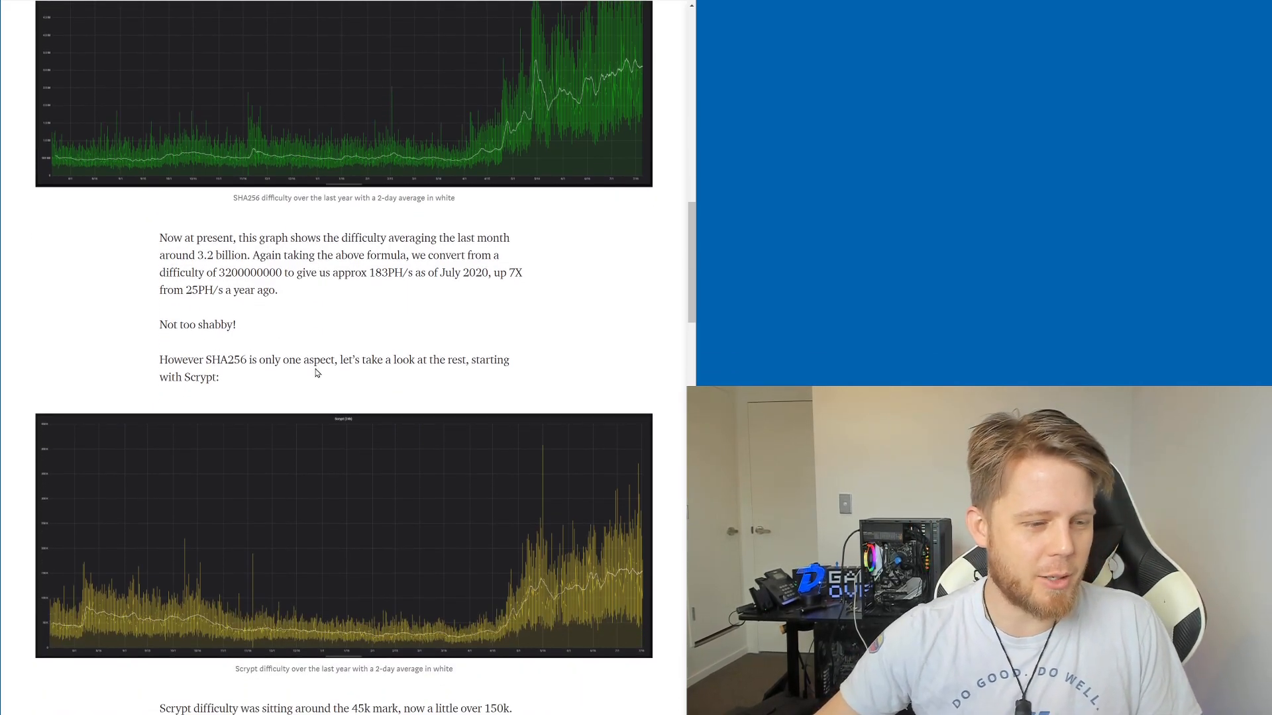
pyautogui.scroll(-3)
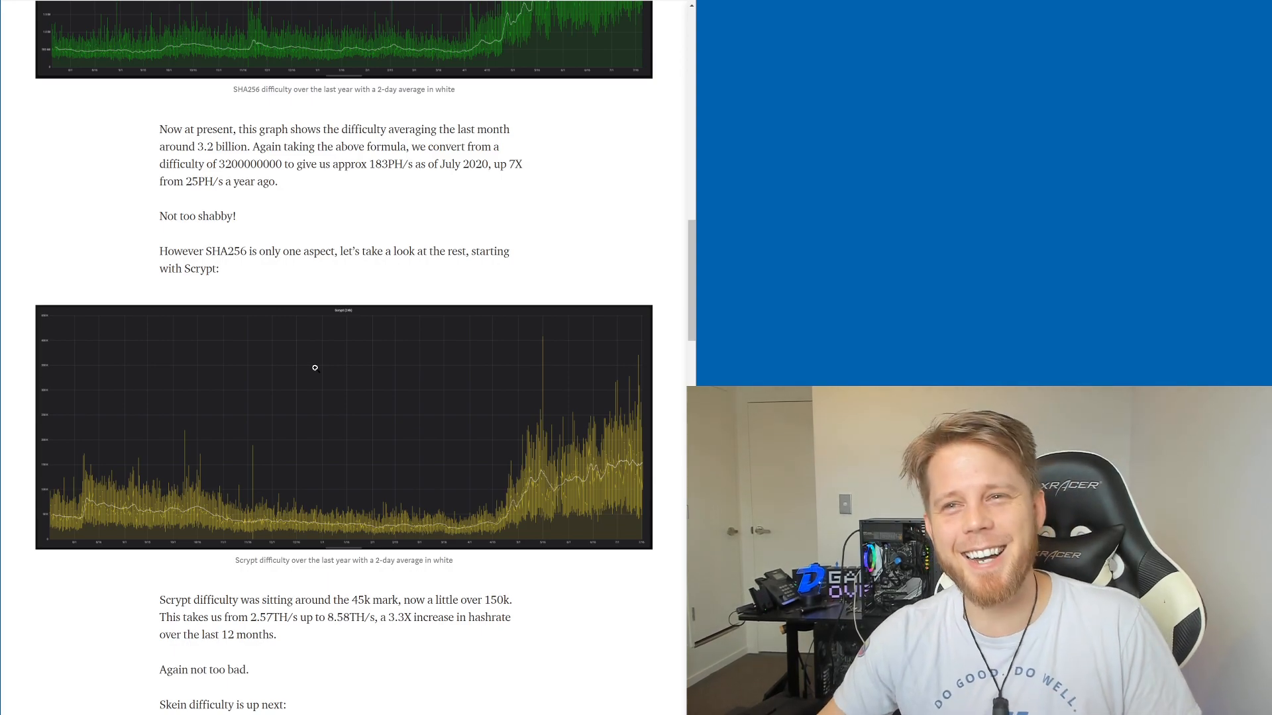
pyautogui.scroll(-3)
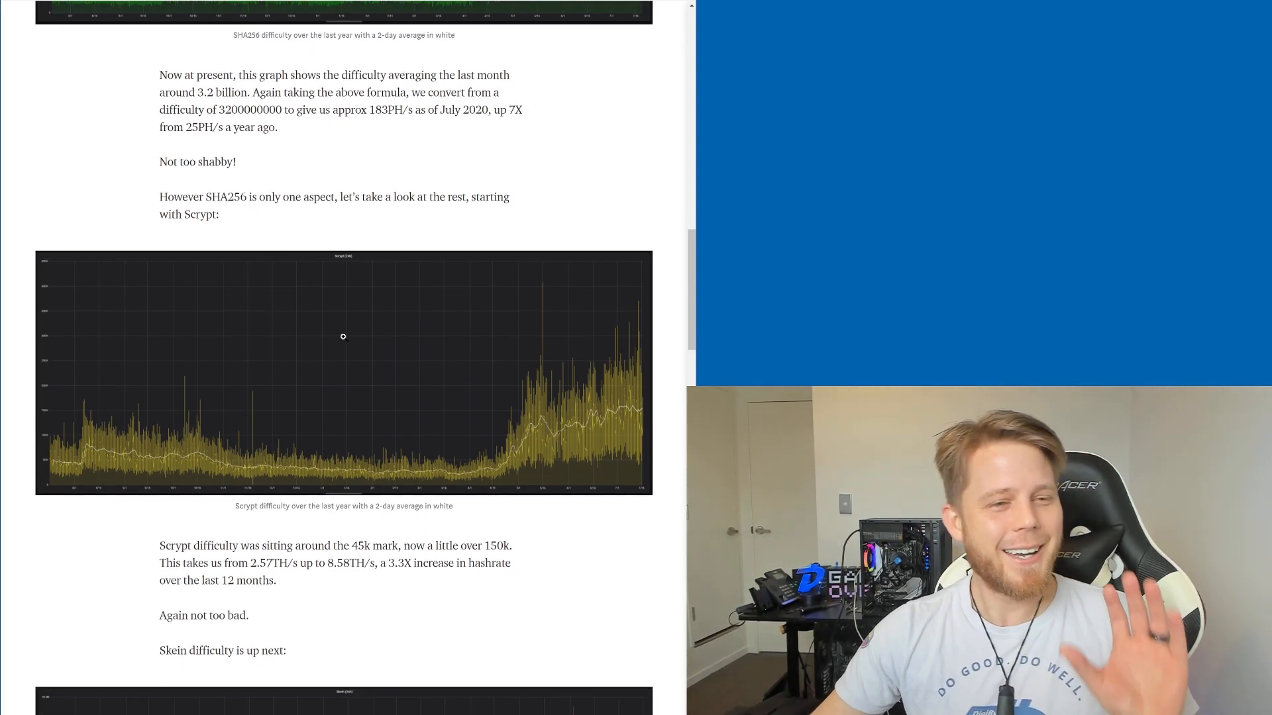
pyautogui.scroll(3)
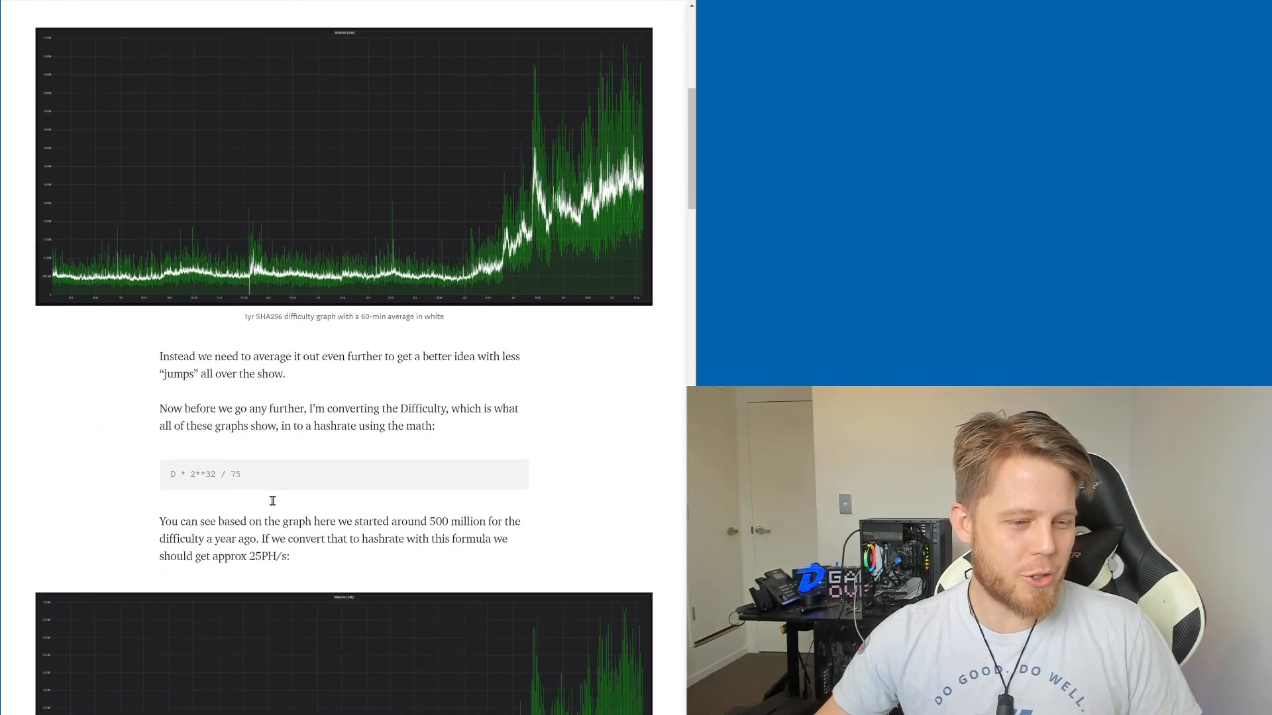
# - Highlight the D * 2**32 / 75 formula line
pyautogui.tripleClick(204, 474)
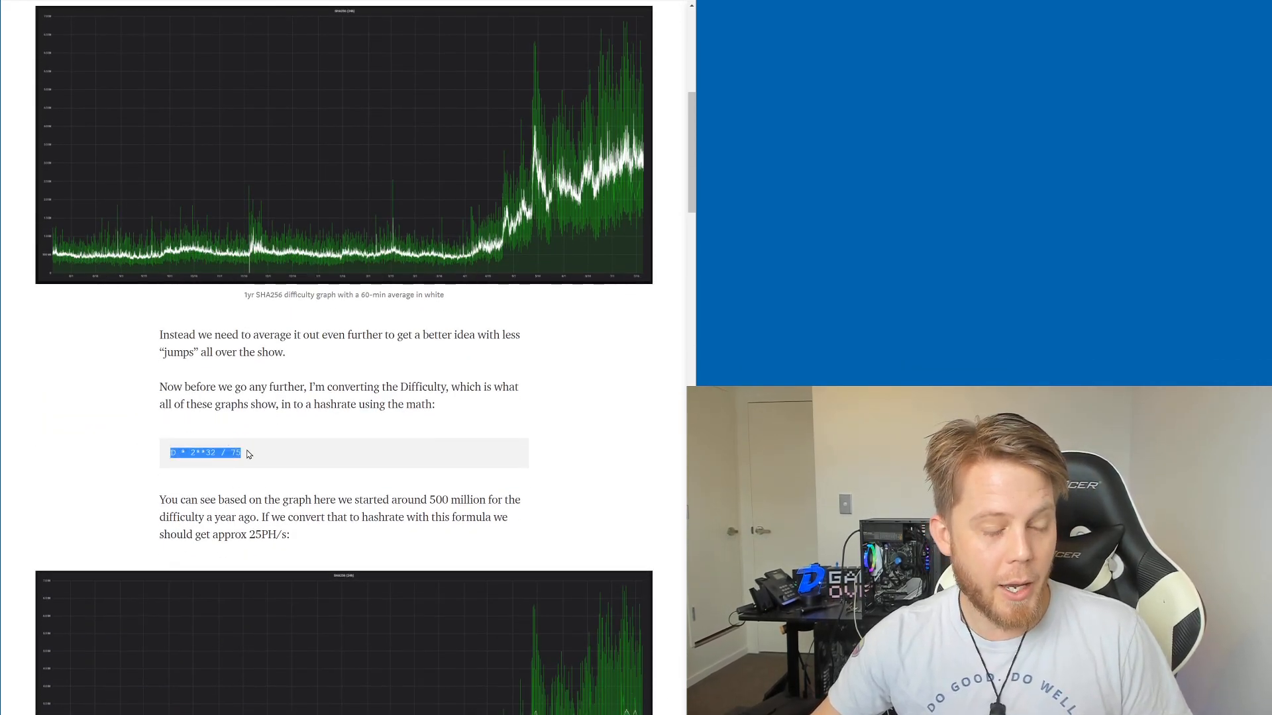
pyautogui.click(276, 456)
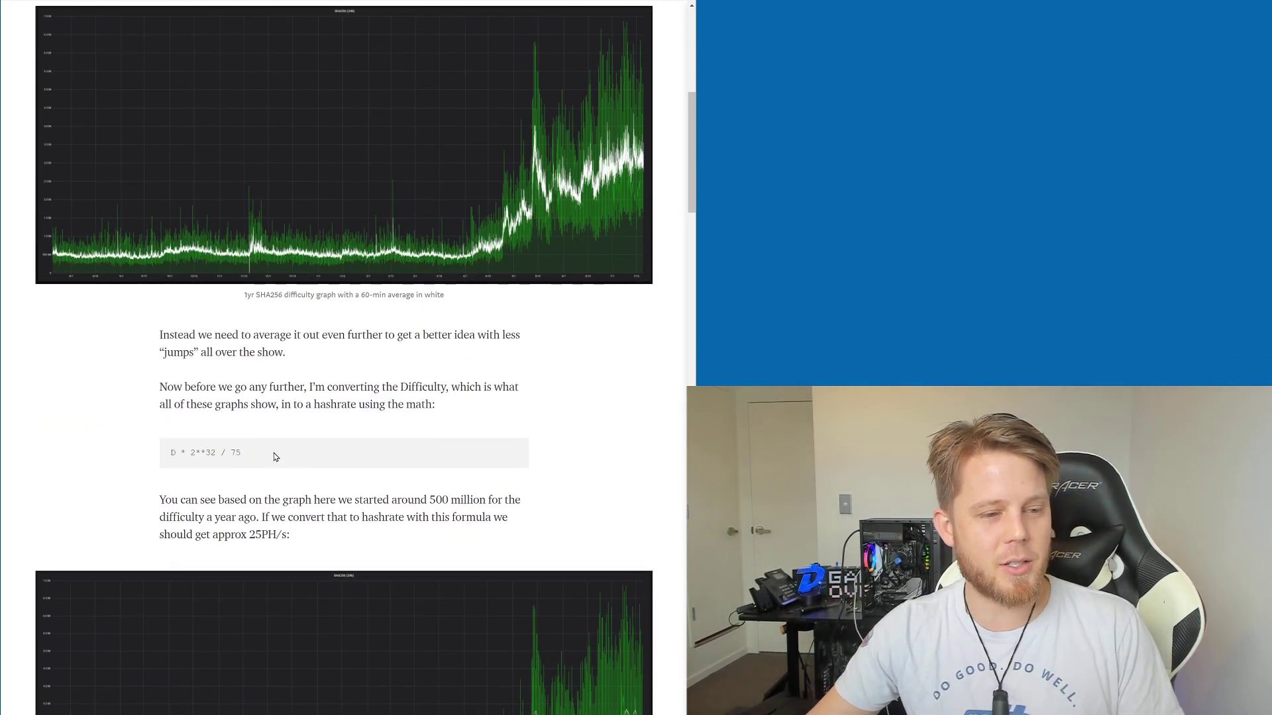
pyautogui.tripleClick(205, 452)
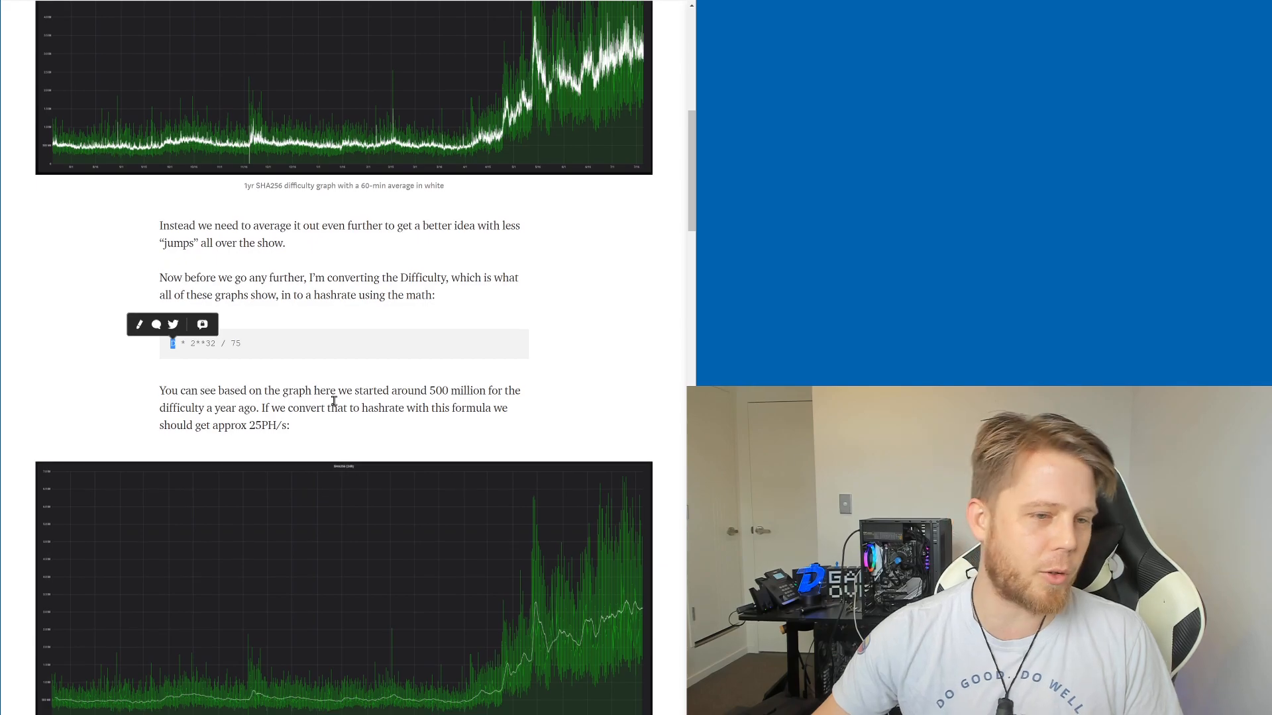
pyautogui.scroll(-3)
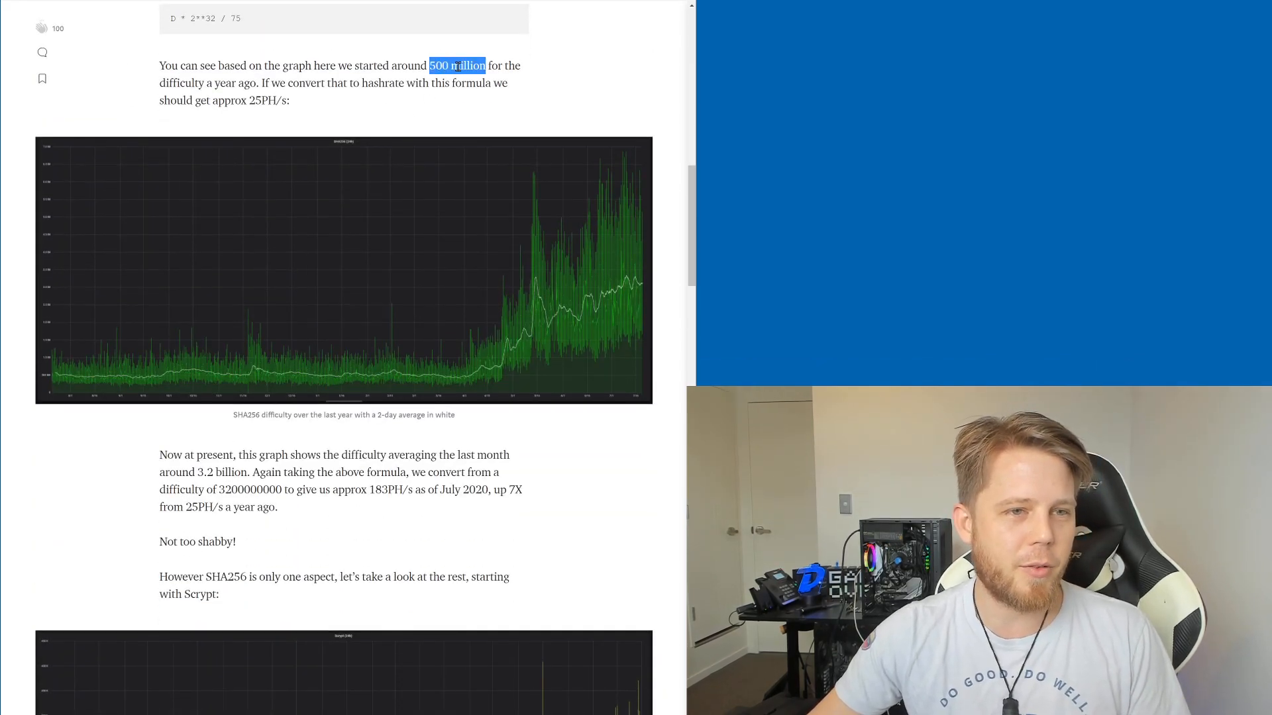
pyautogui.doubleClick(250, 489)
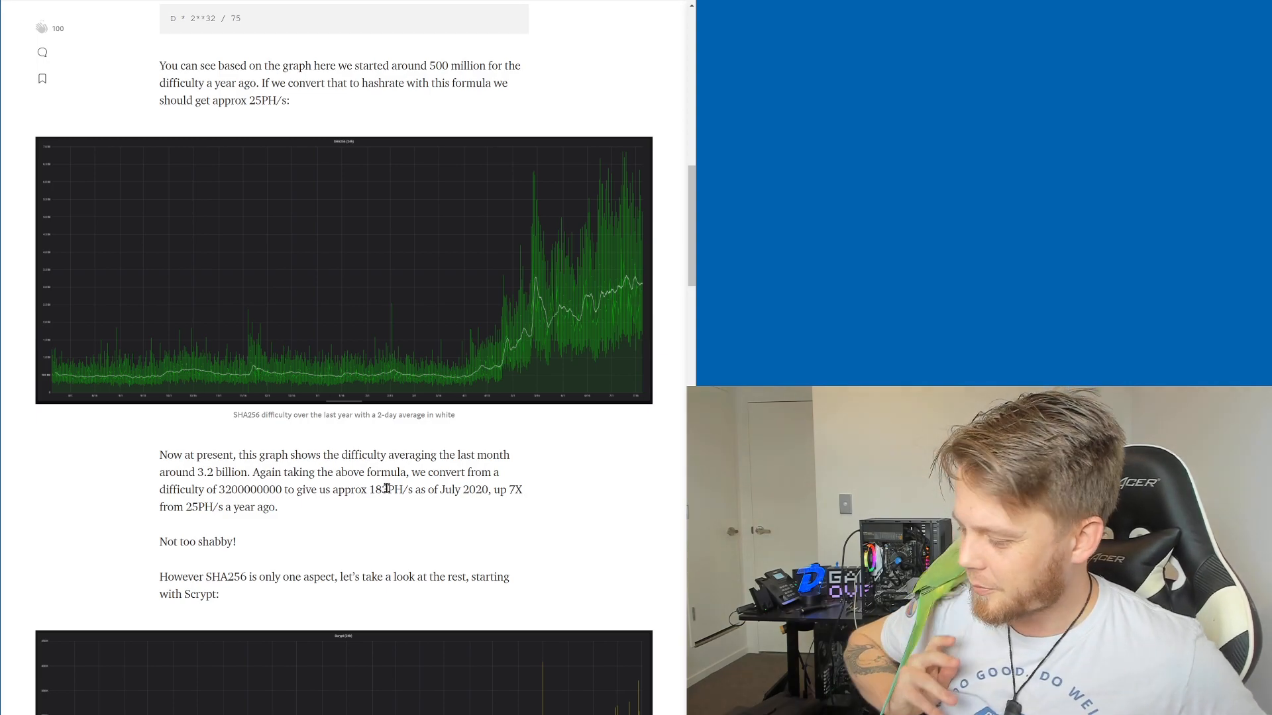
pyautogui.moveTo(366, 435)
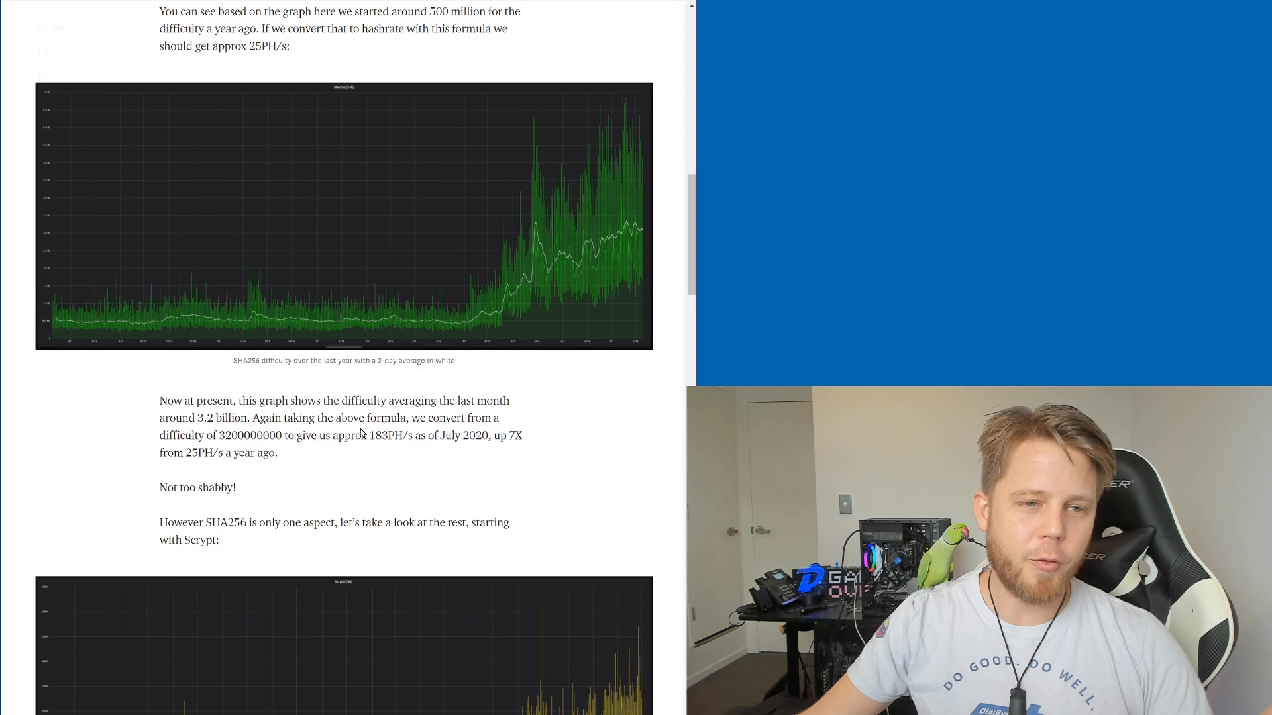
pyautogui.scroll(-3)
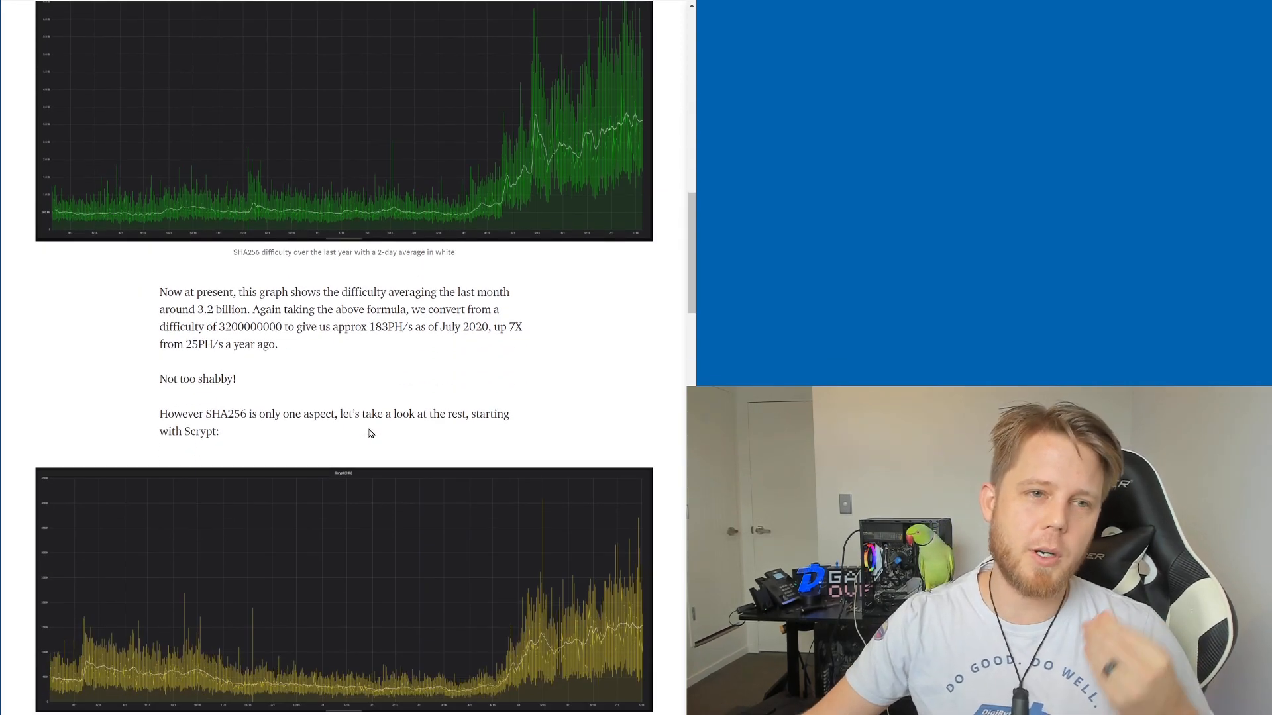
pyautogui.scroll(3)
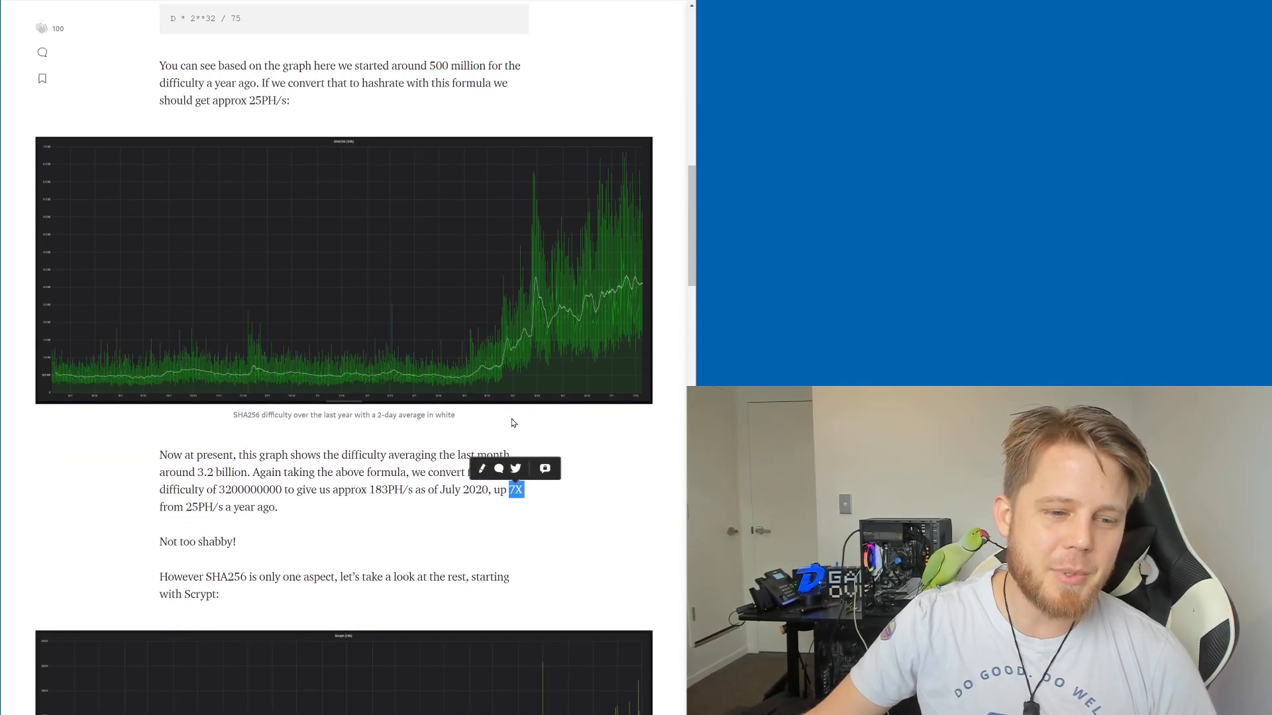
pyautogui.scroll(-3)
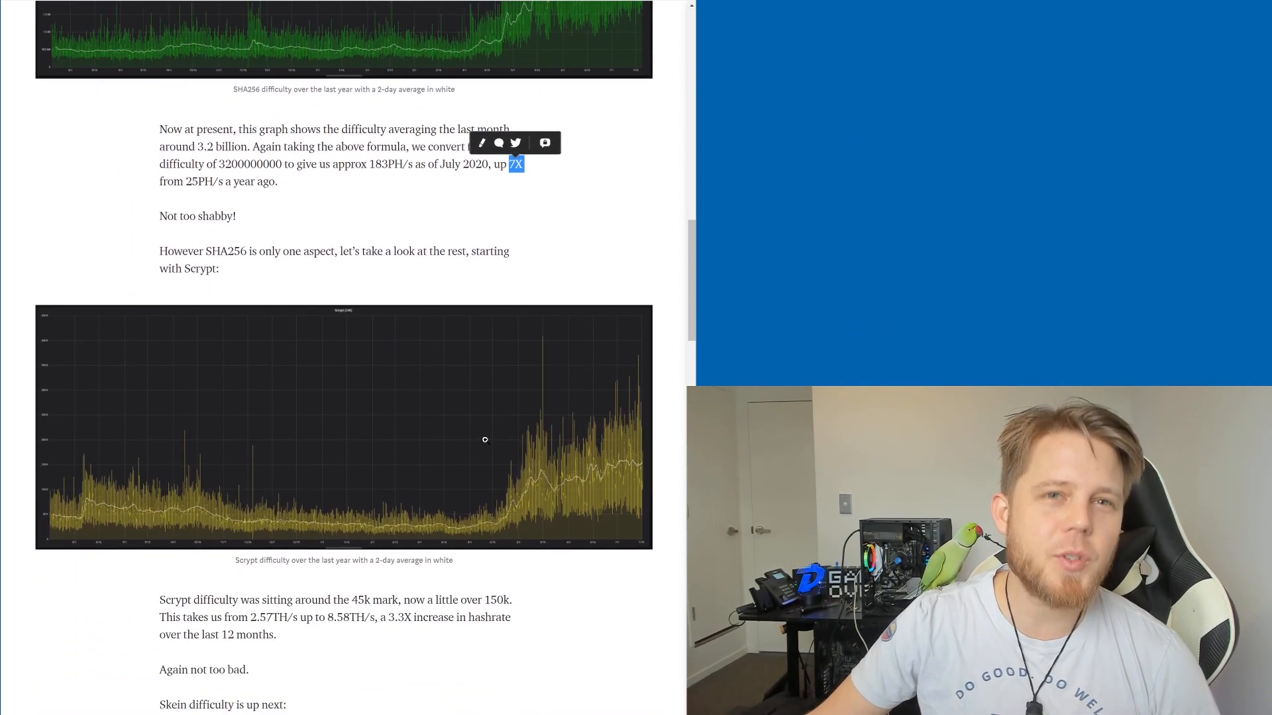
pyautogui.scroll(-3)
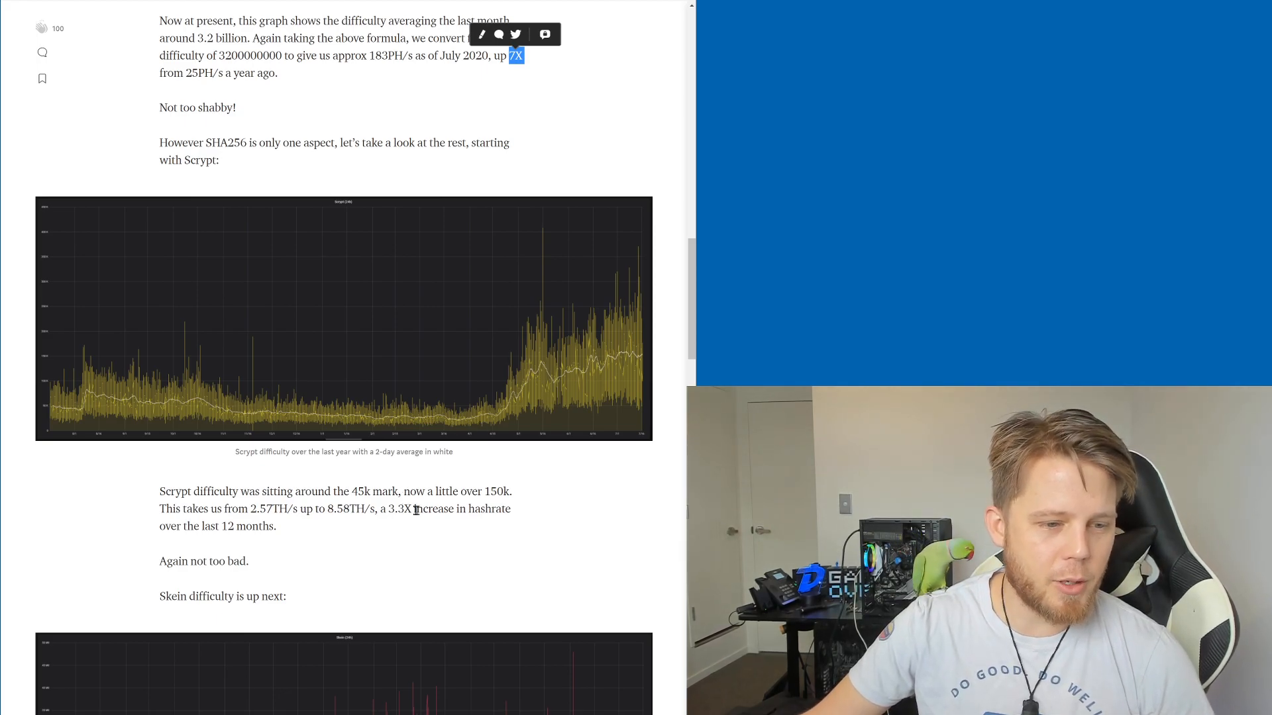
pyautogui.scroll(-3)
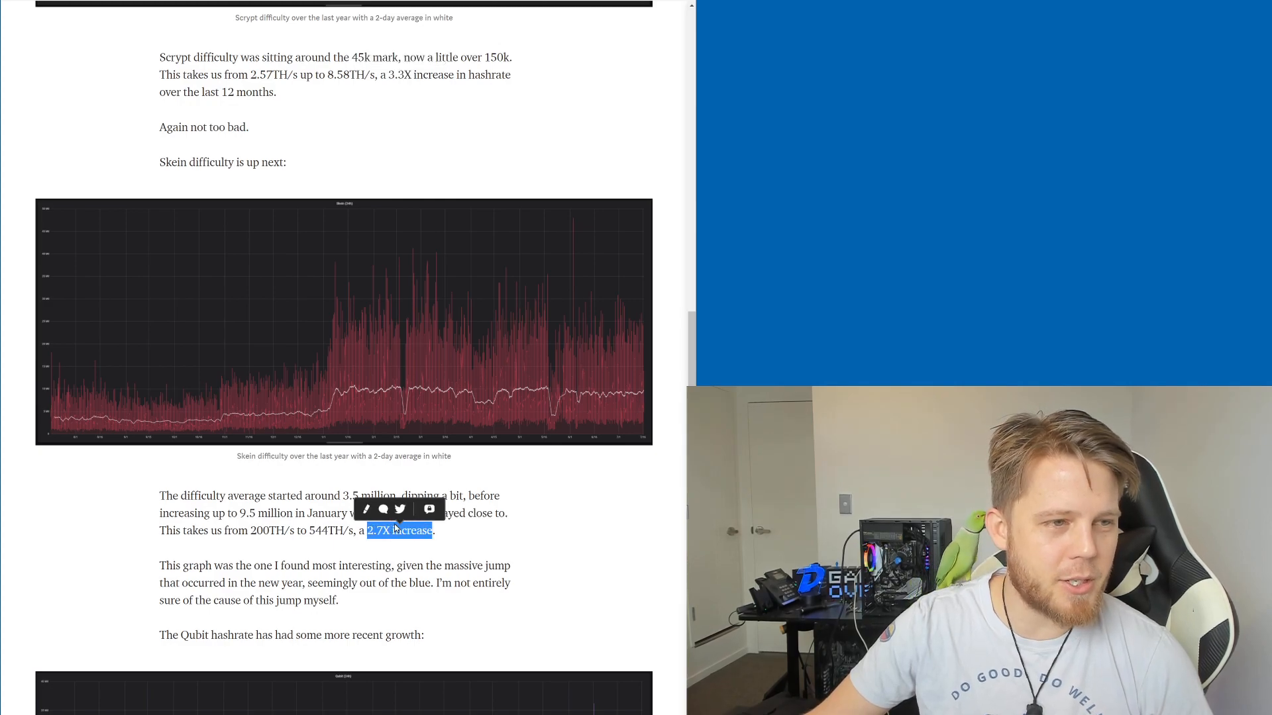
pyautogui.scroll(-3)
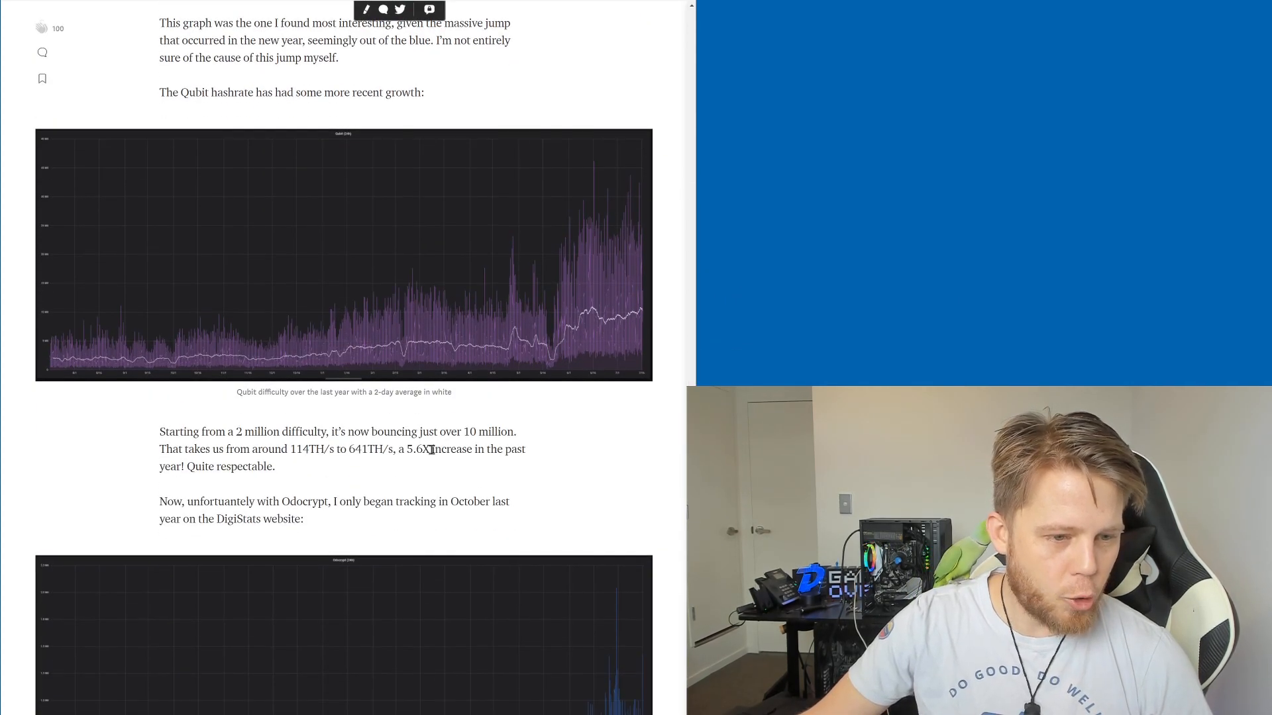
pyautogui.scroll(-3)
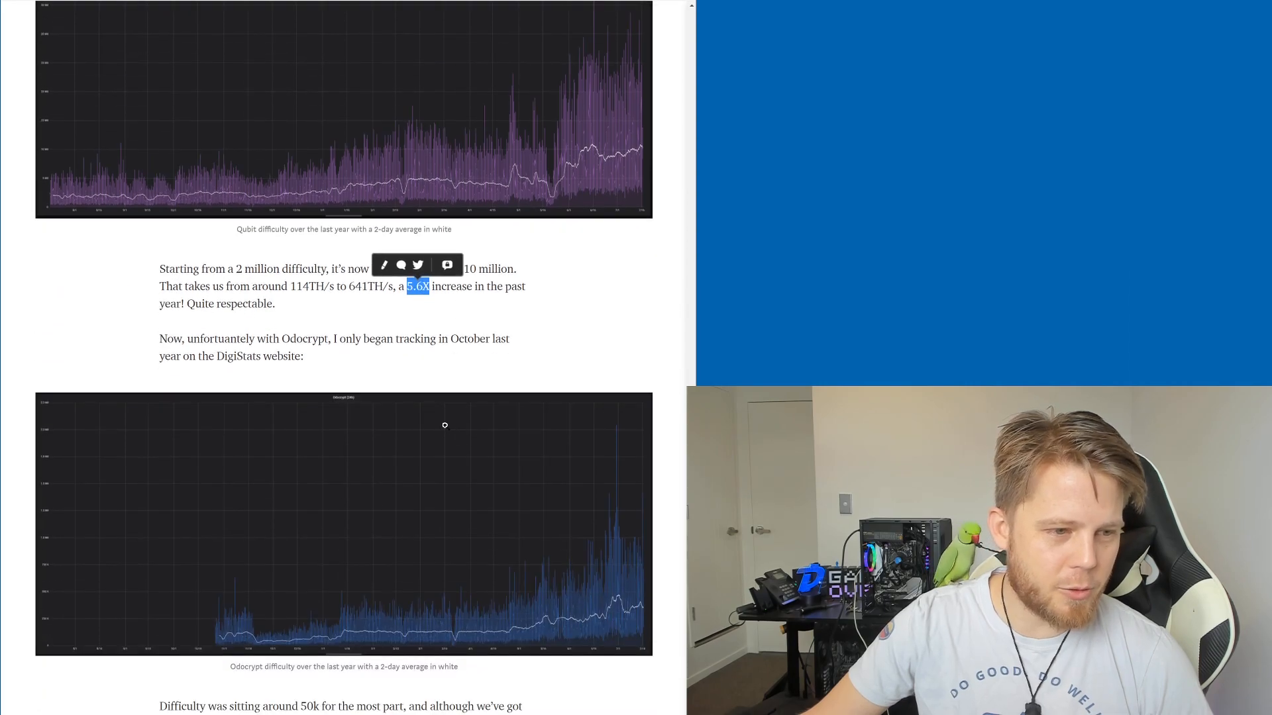
pyautogui.scroll(-3)
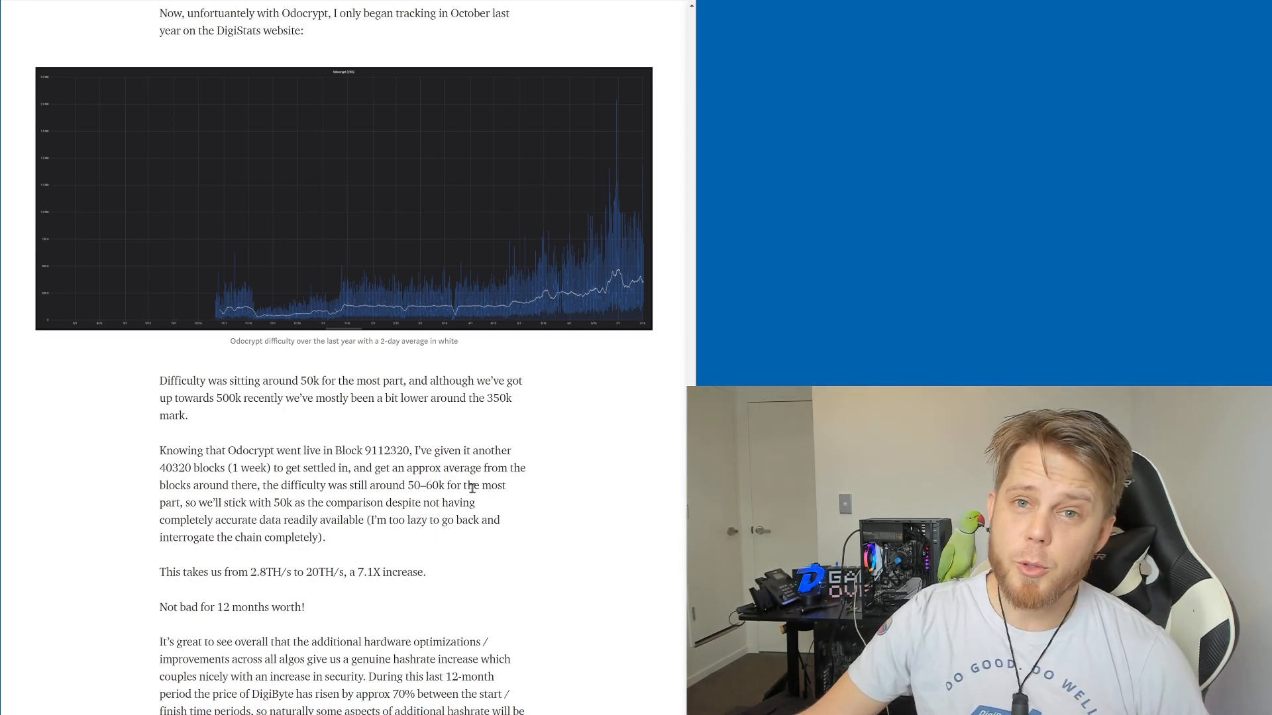
pyautogui.scroll(-3)
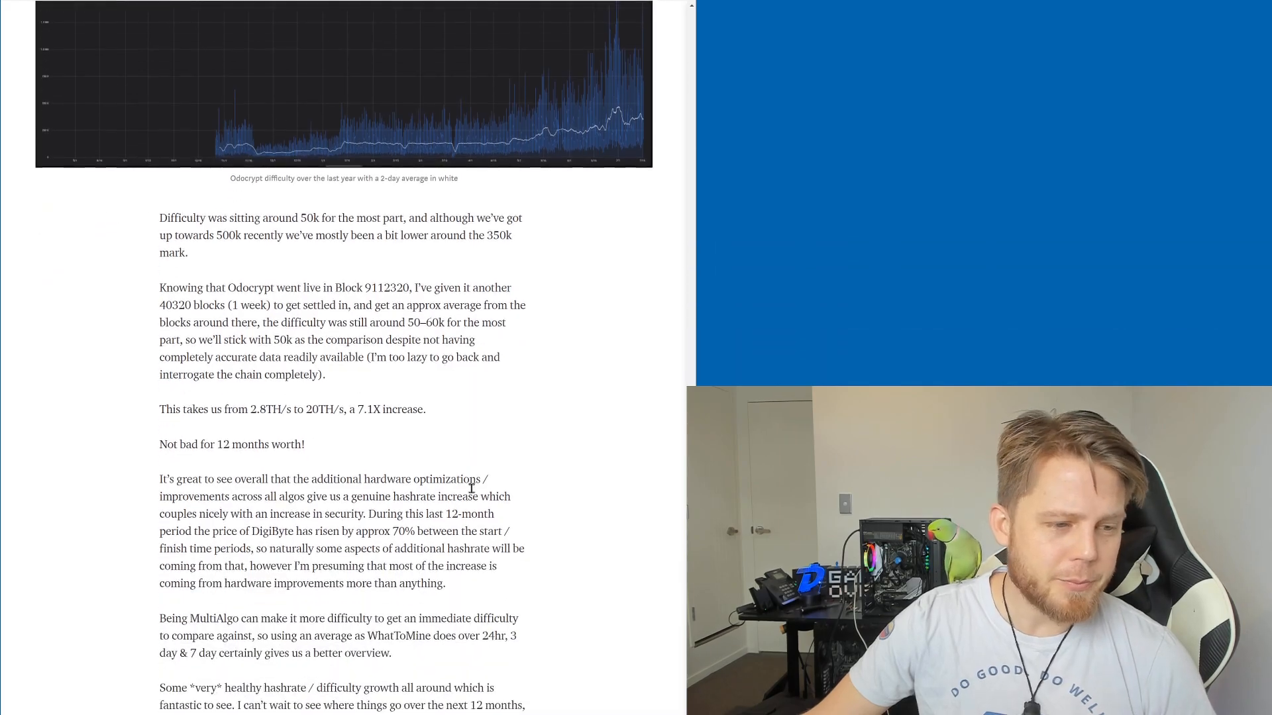
pyautogui.scroll(-3)
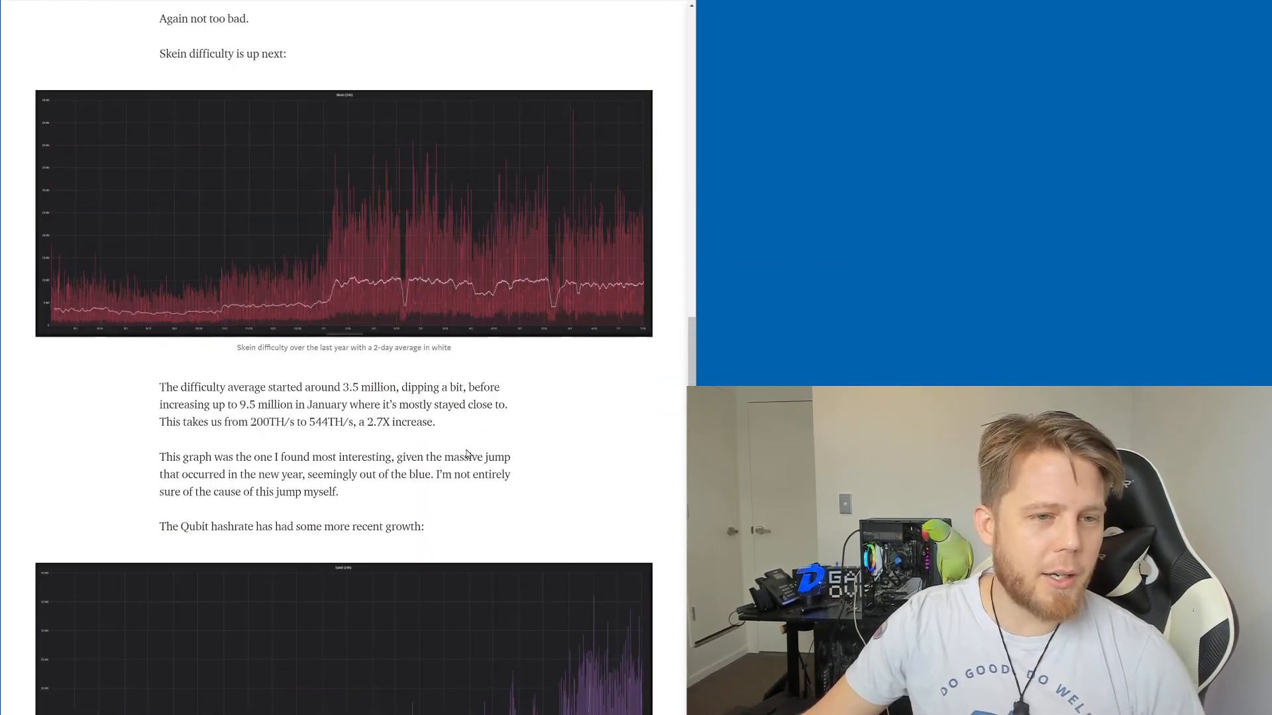